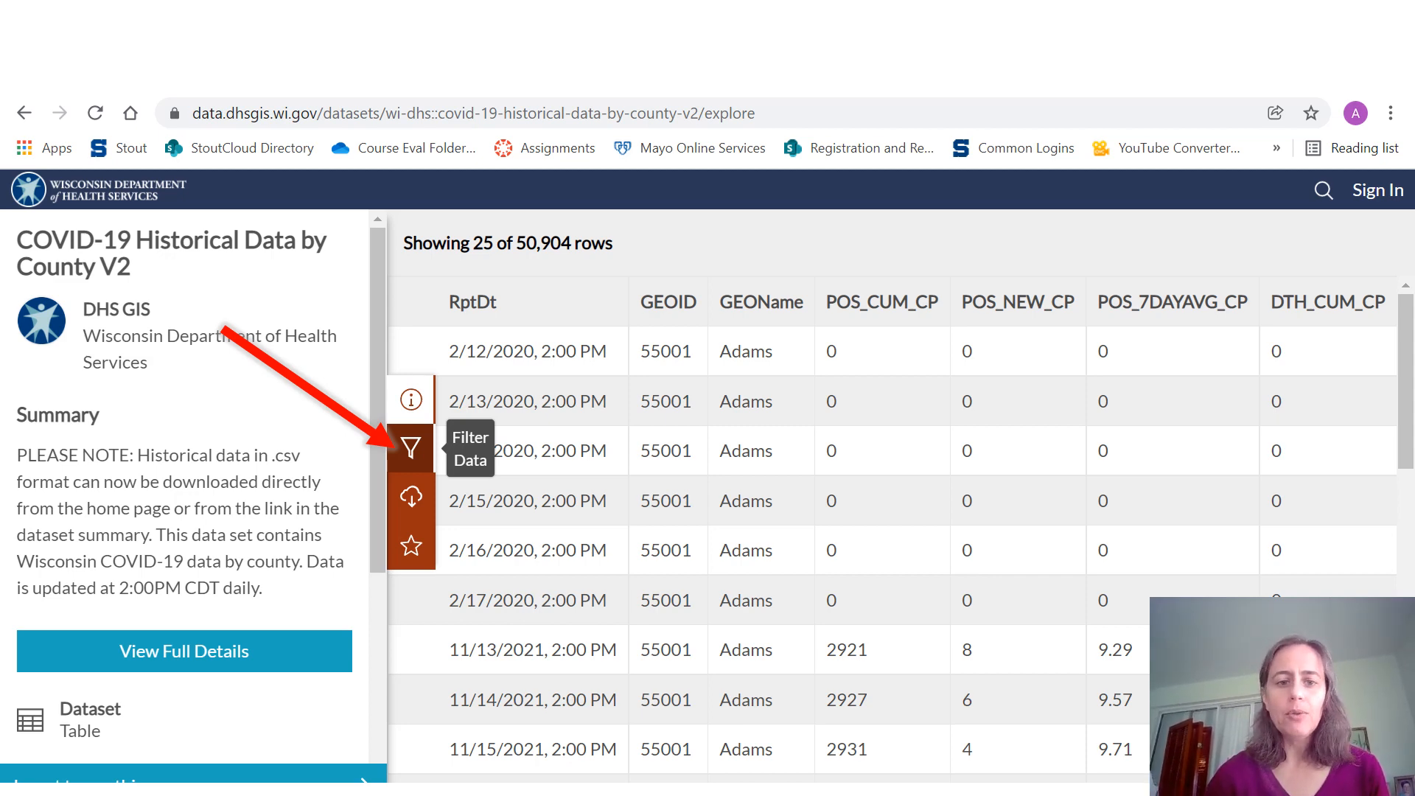
Step: Add a GEOName filter to the county COVID data table and search for 'dunn'
left_click(410, 445)
type("dunn")
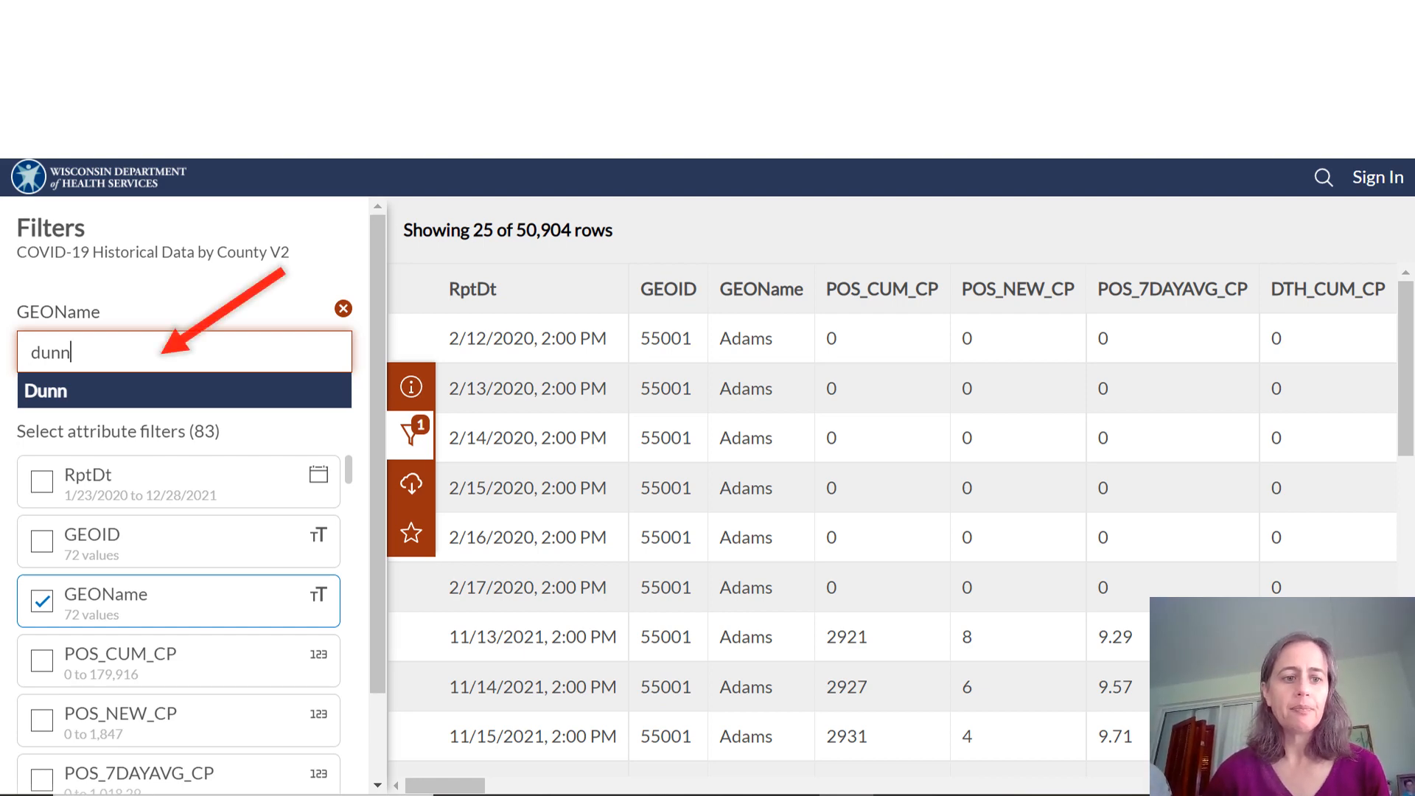
Step: Filter the table to Dunn County and sort by RptDt, newest first
left_click(184, 389)
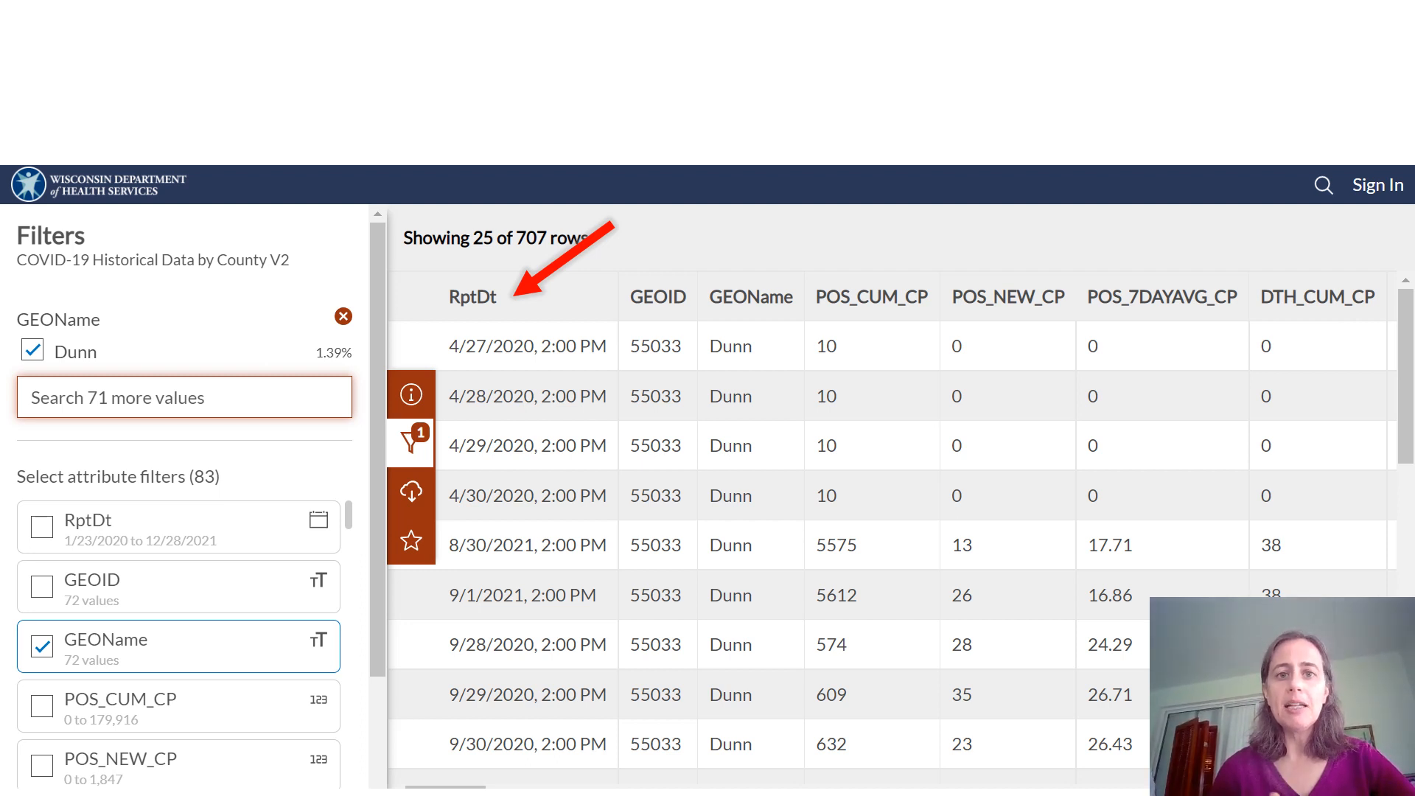
left_click(473, 297)
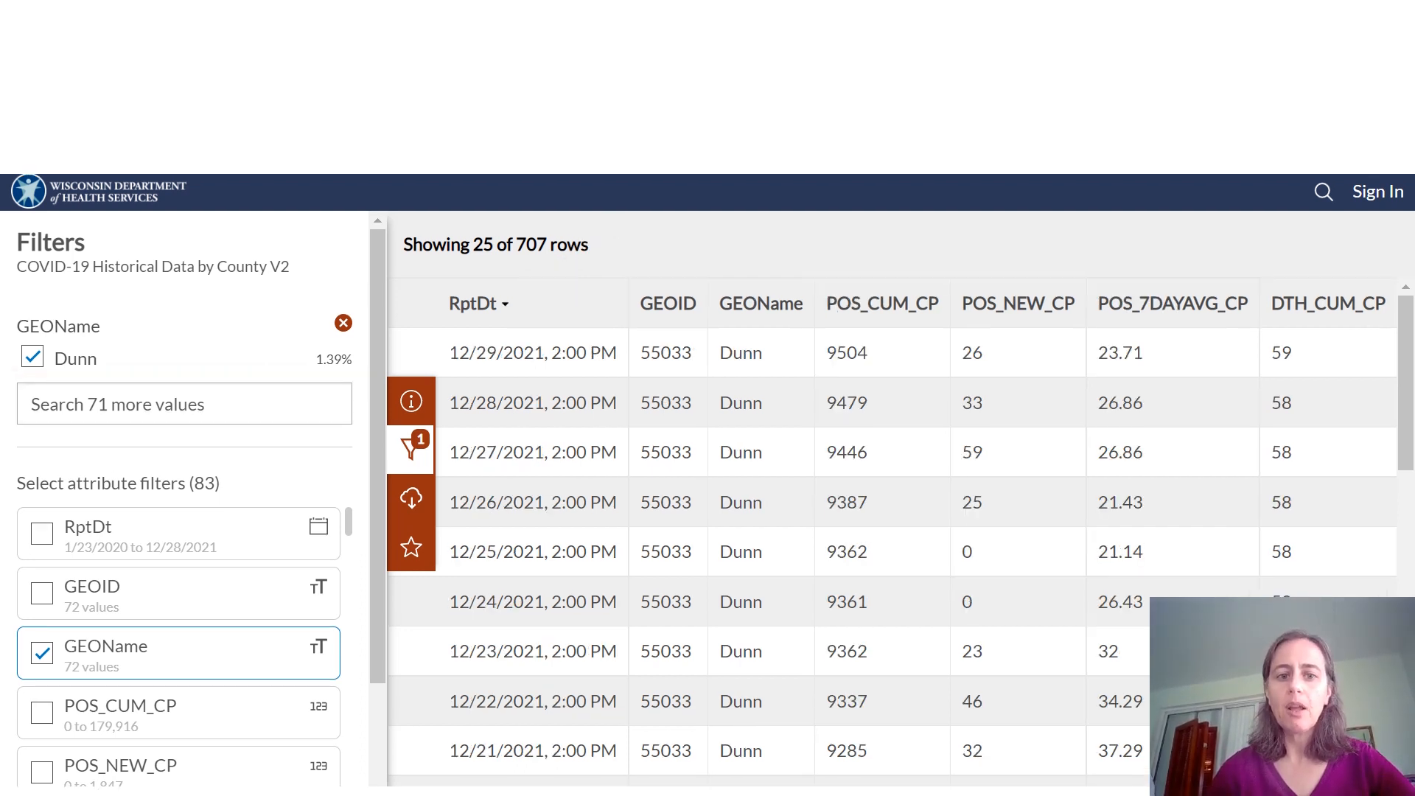